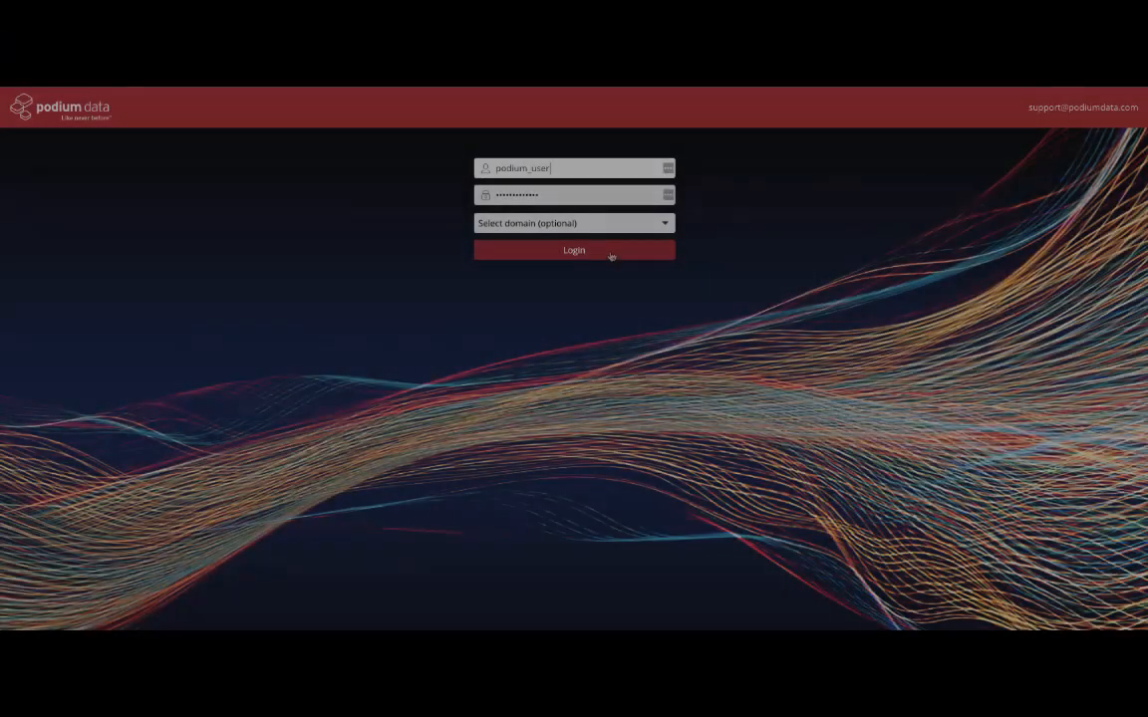
Log in to the Podium Data workspace to reach the customer_dim / ADDRESS_RECORD prepare workflow.
click(574, 251)
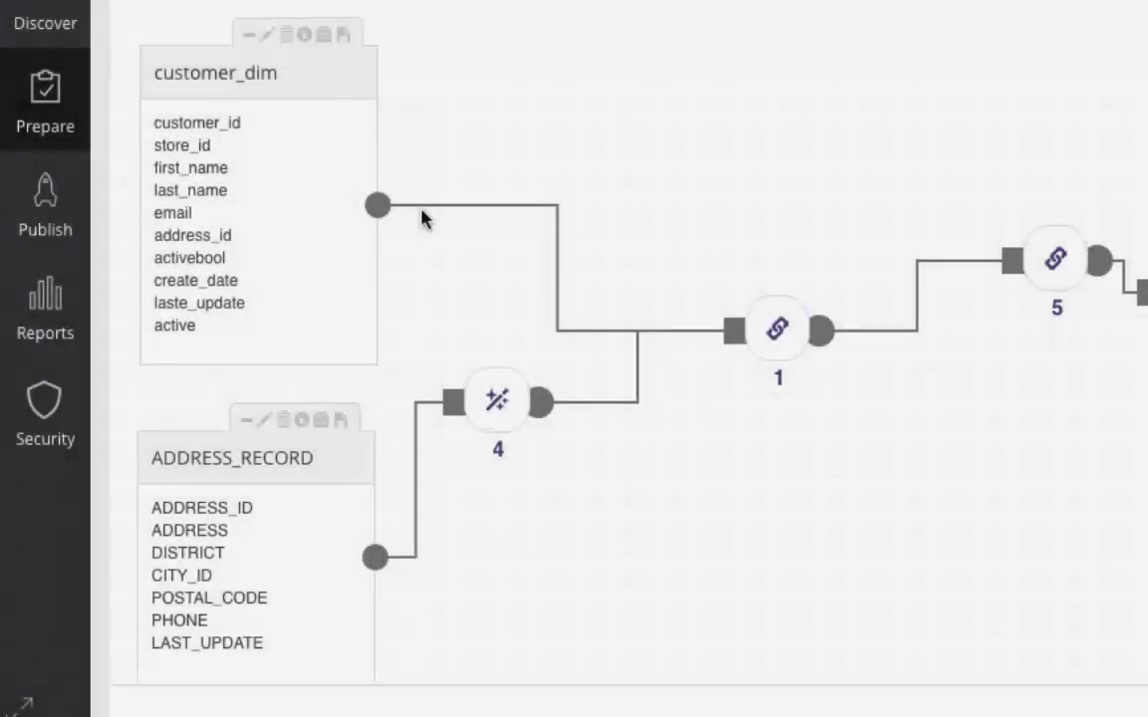
mouse_move(295, 261)
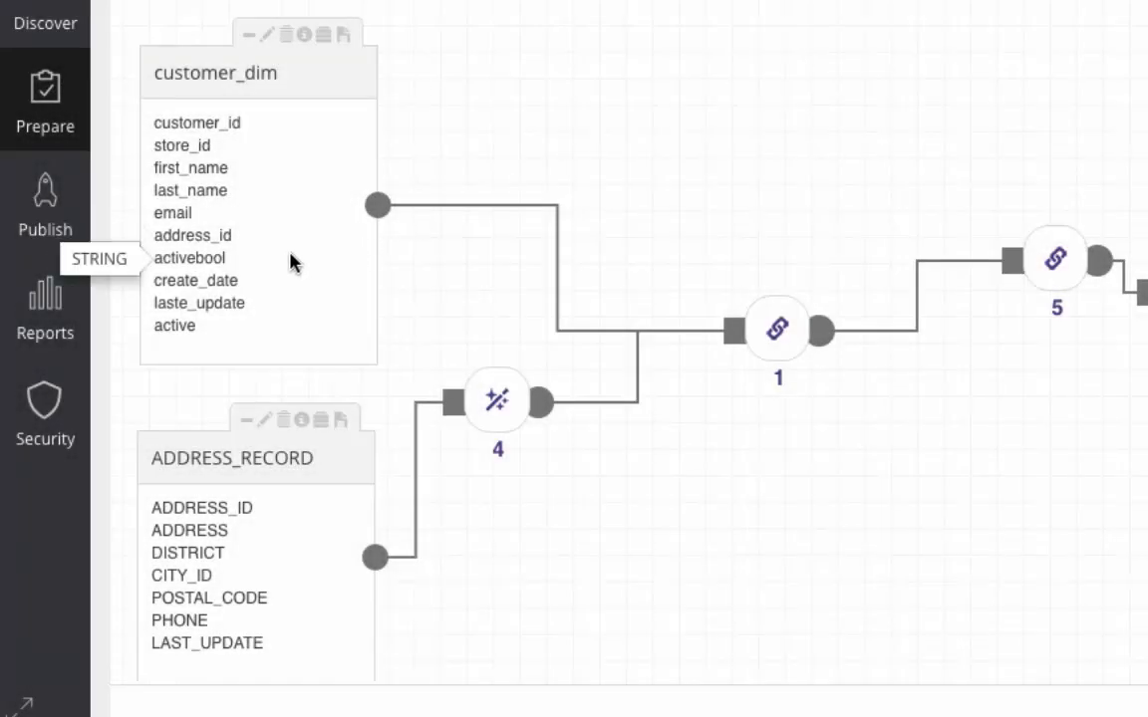
mouse_move(307, 507)
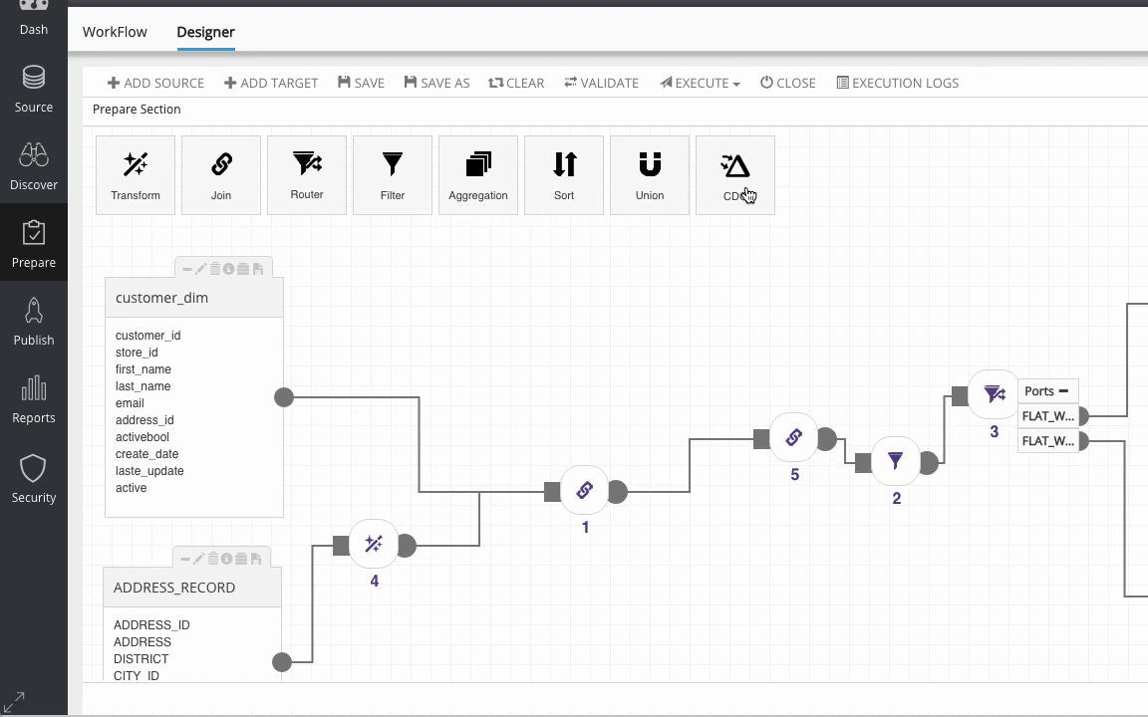
mouse_move(765, 215)
text(pay)
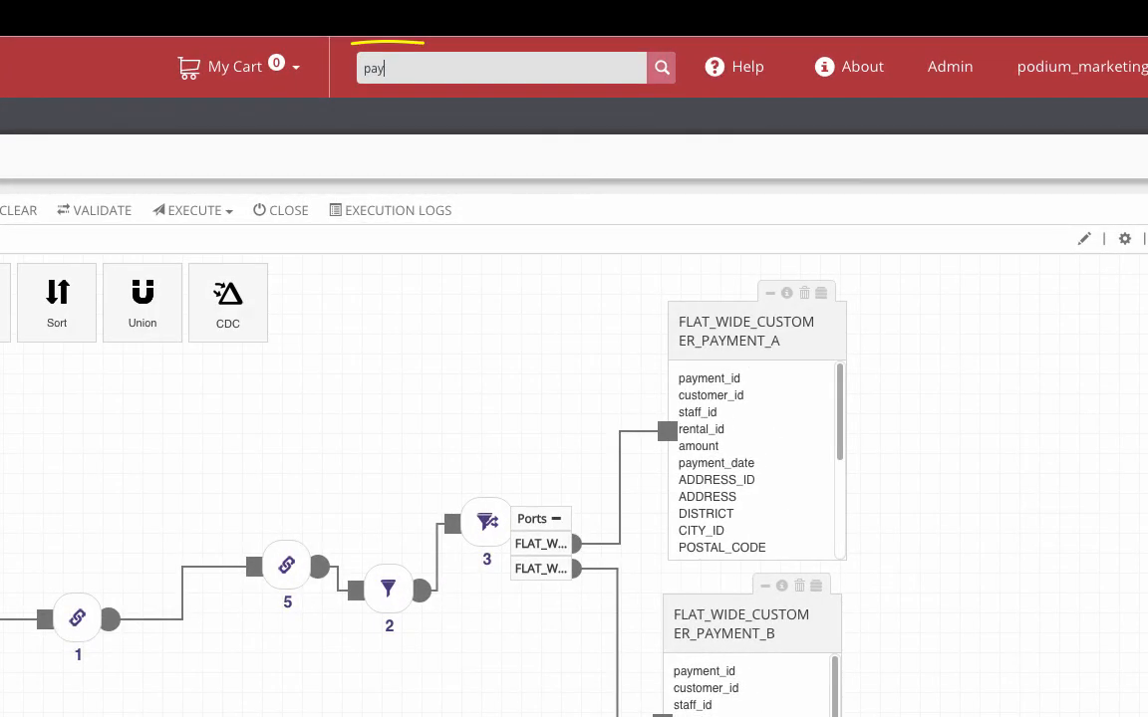
Run a global search for 'payment' to list matching entities and payment_date fields.
text(ment)
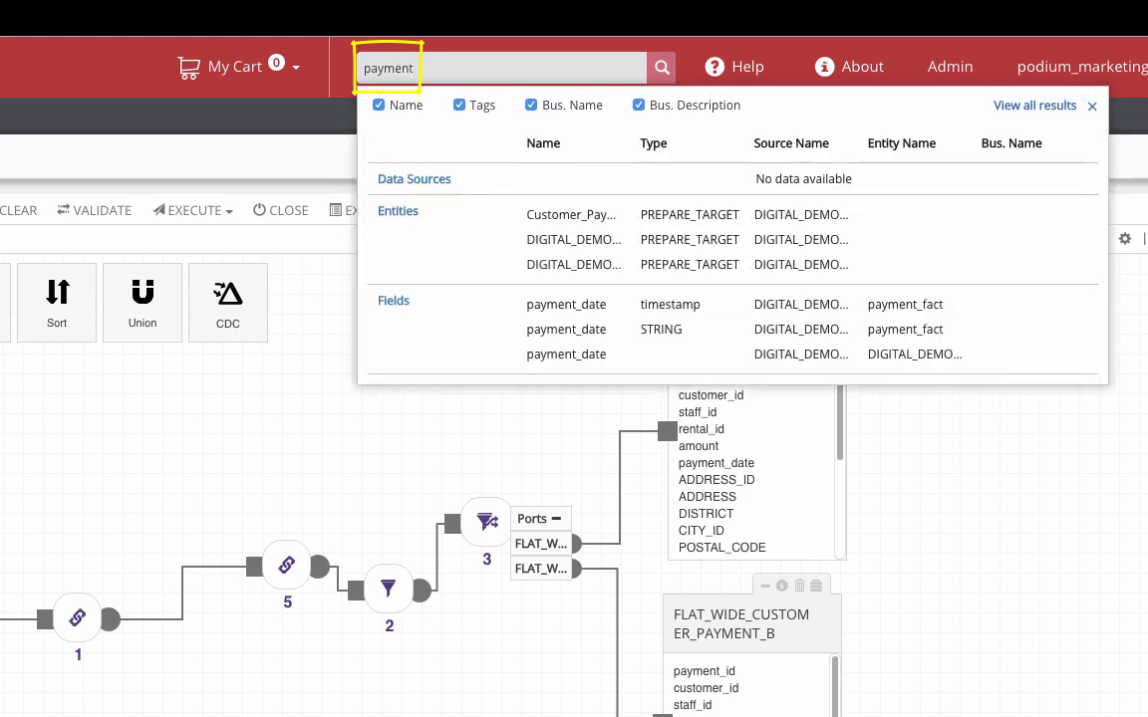
mouse_move(471, 223)
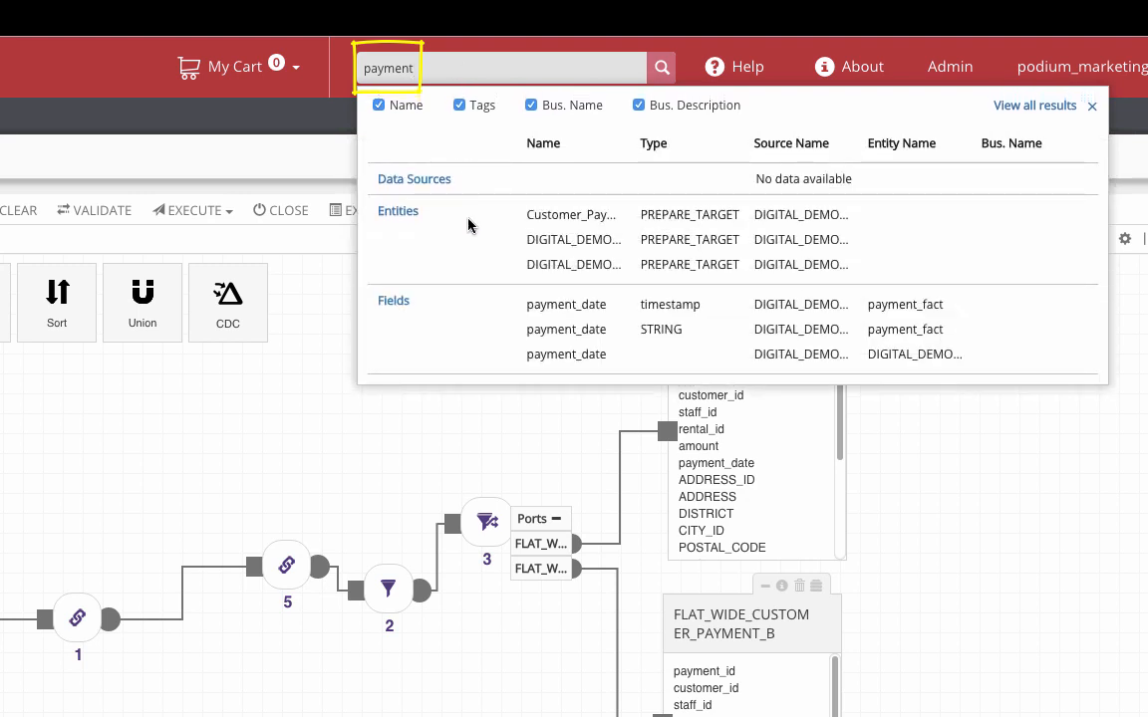
mouse_move(456, 311)
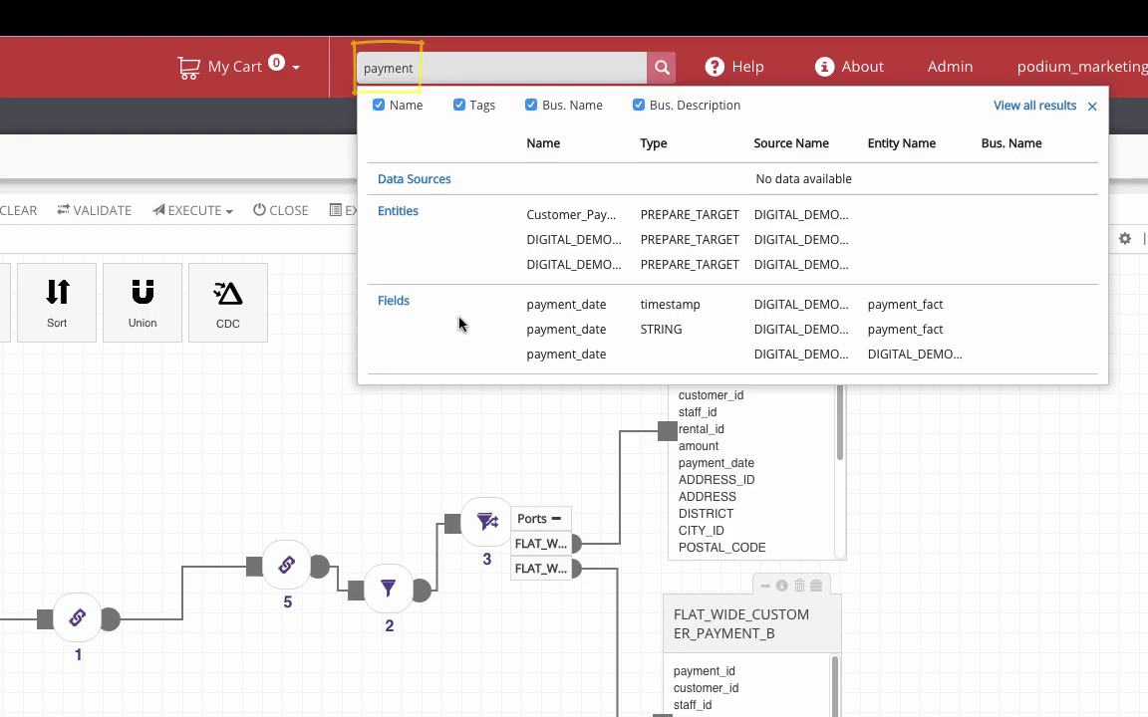
mouse_move(1034, 105)
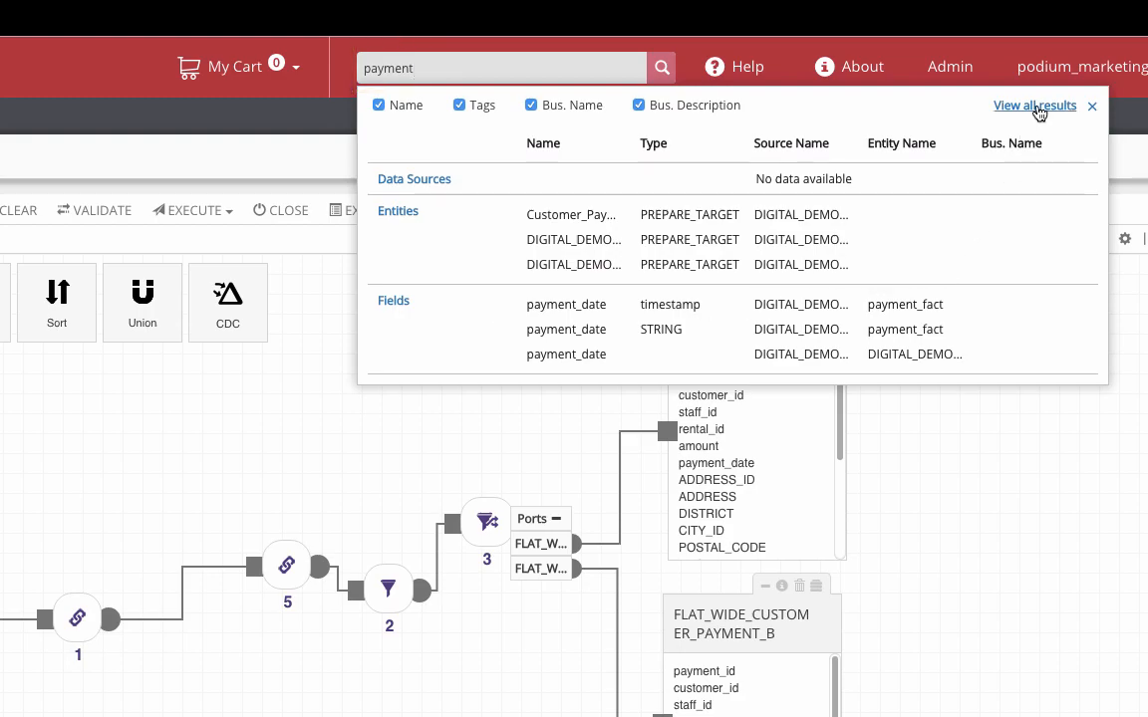
View all 'payment' results and explore the first payment_fact entity's six fields in Discover.
click(1032, 103)
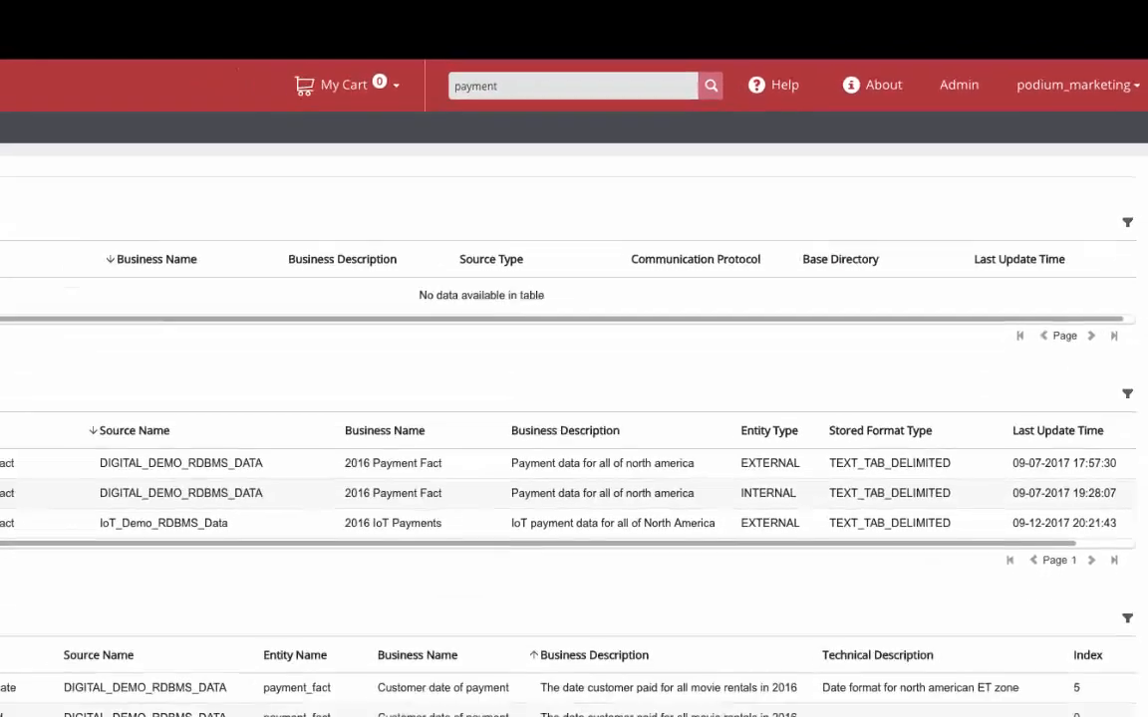
scroll(up, 3)
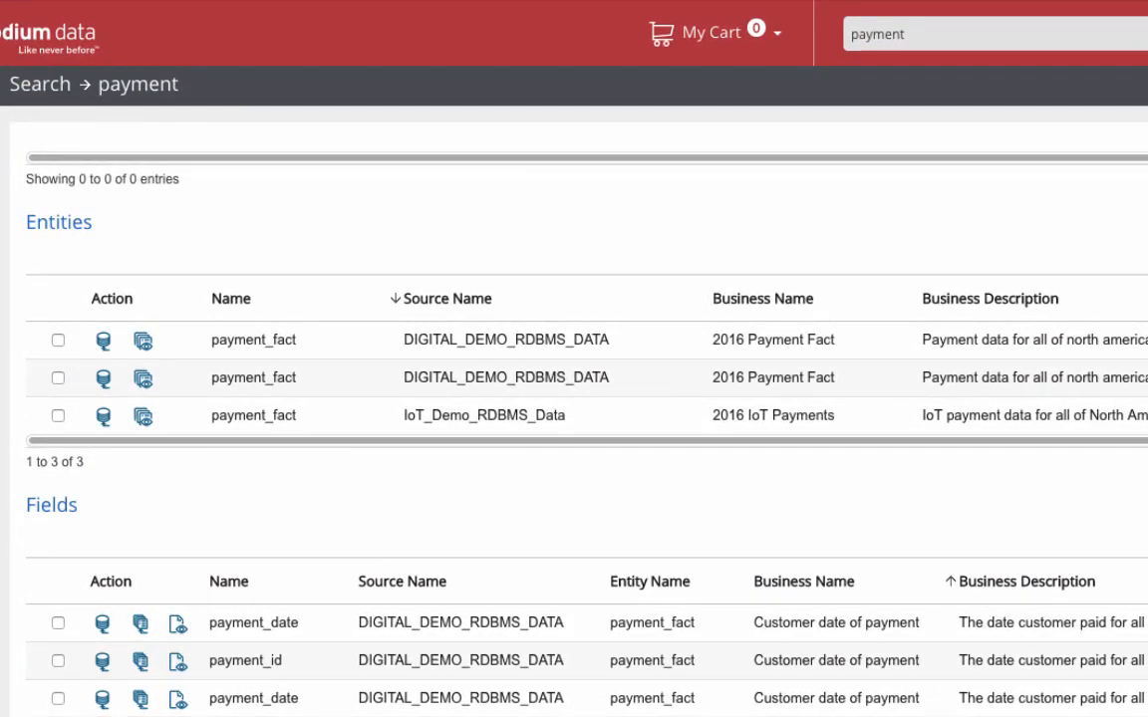
mouse_move(143, 338)
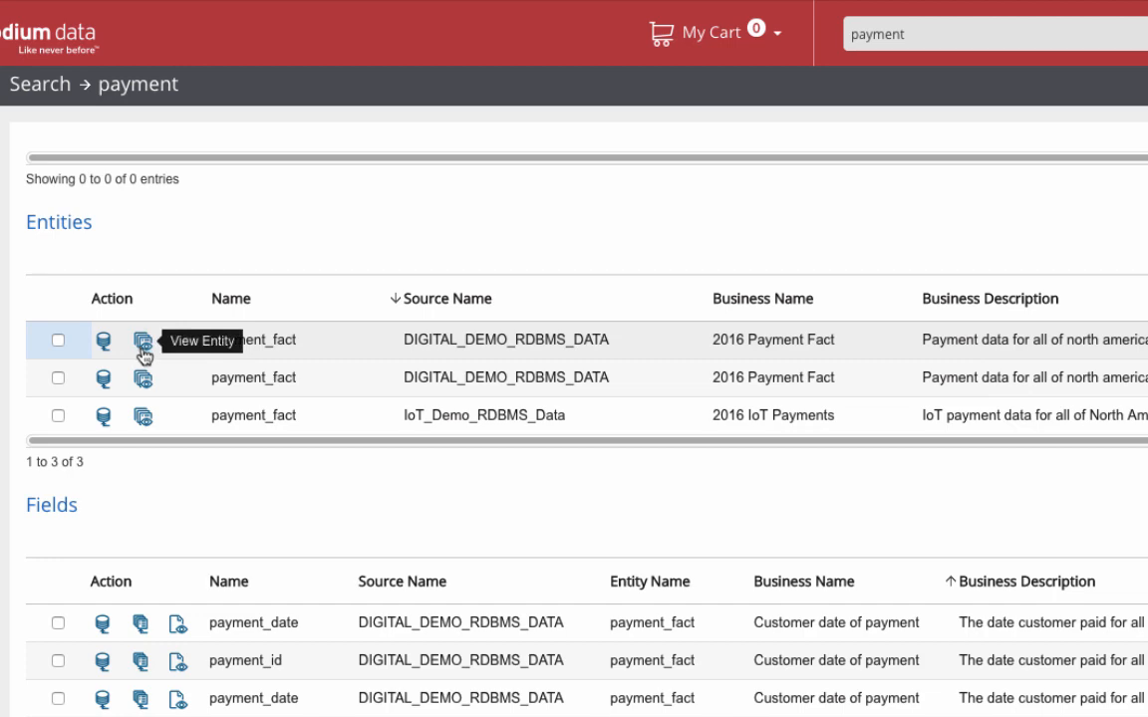
click(144, 338)
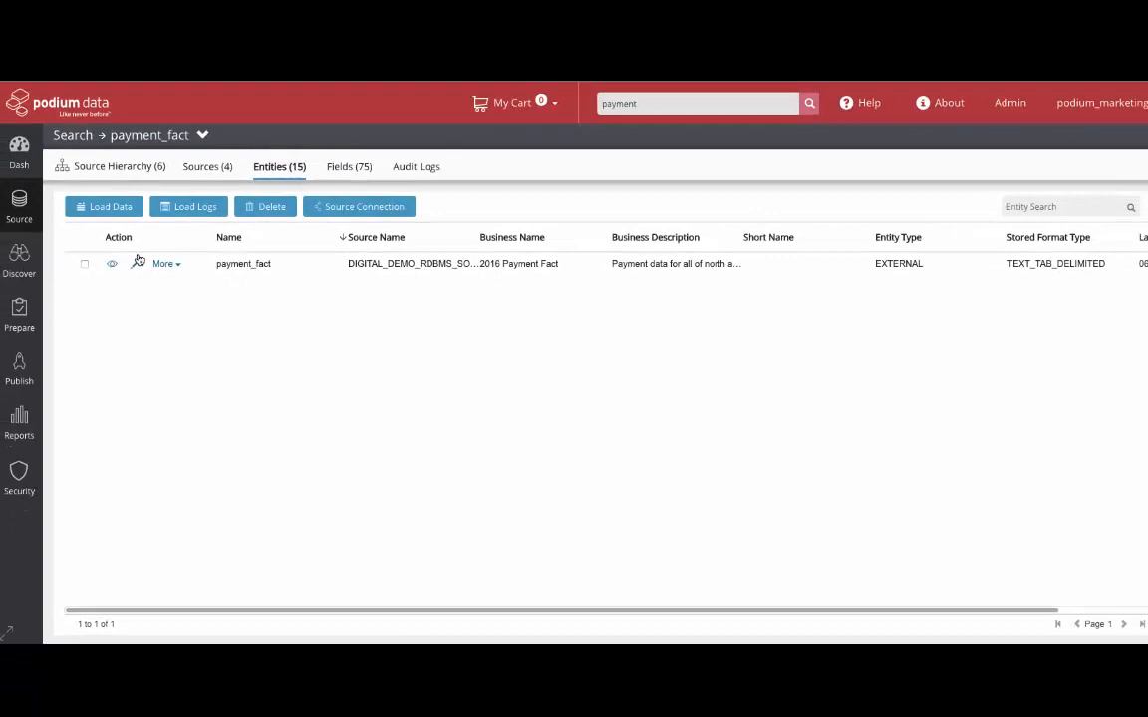
click(163, 263)
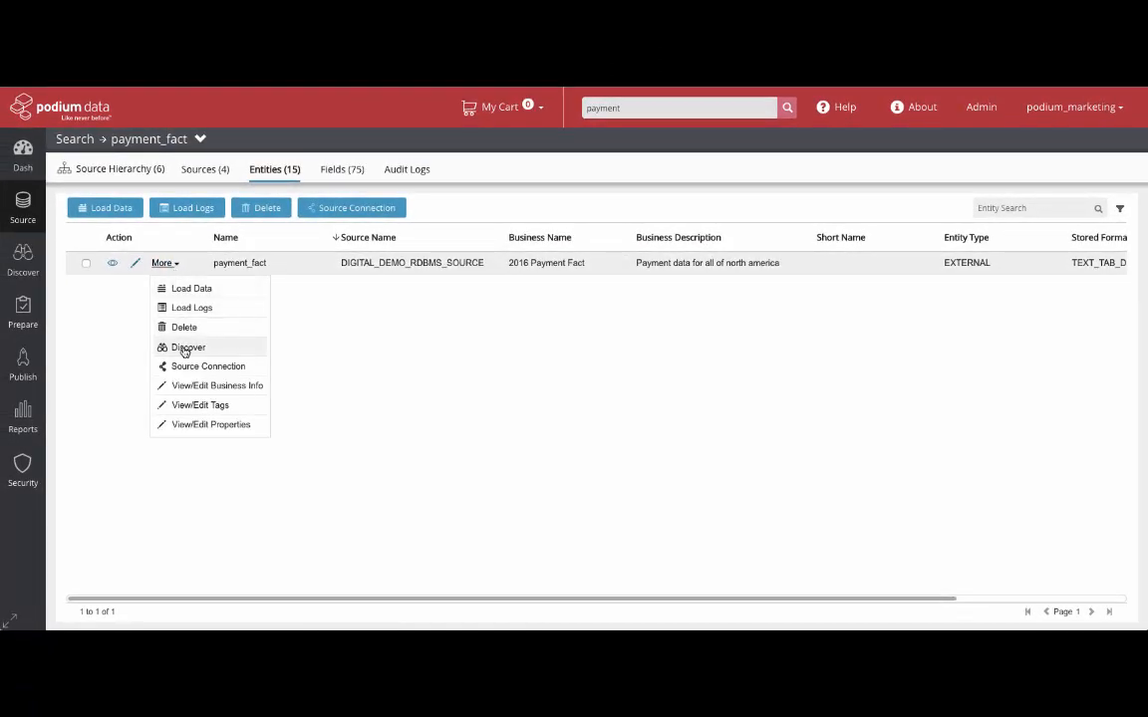
click(187, 347)
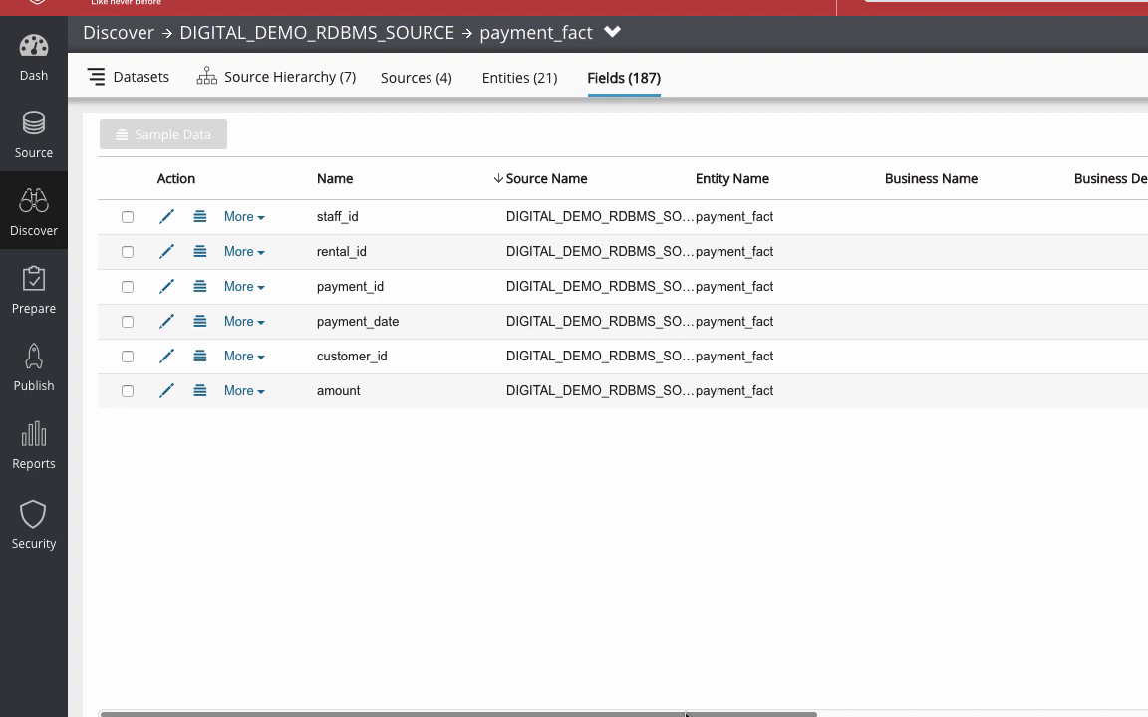
scroll(right, 3)
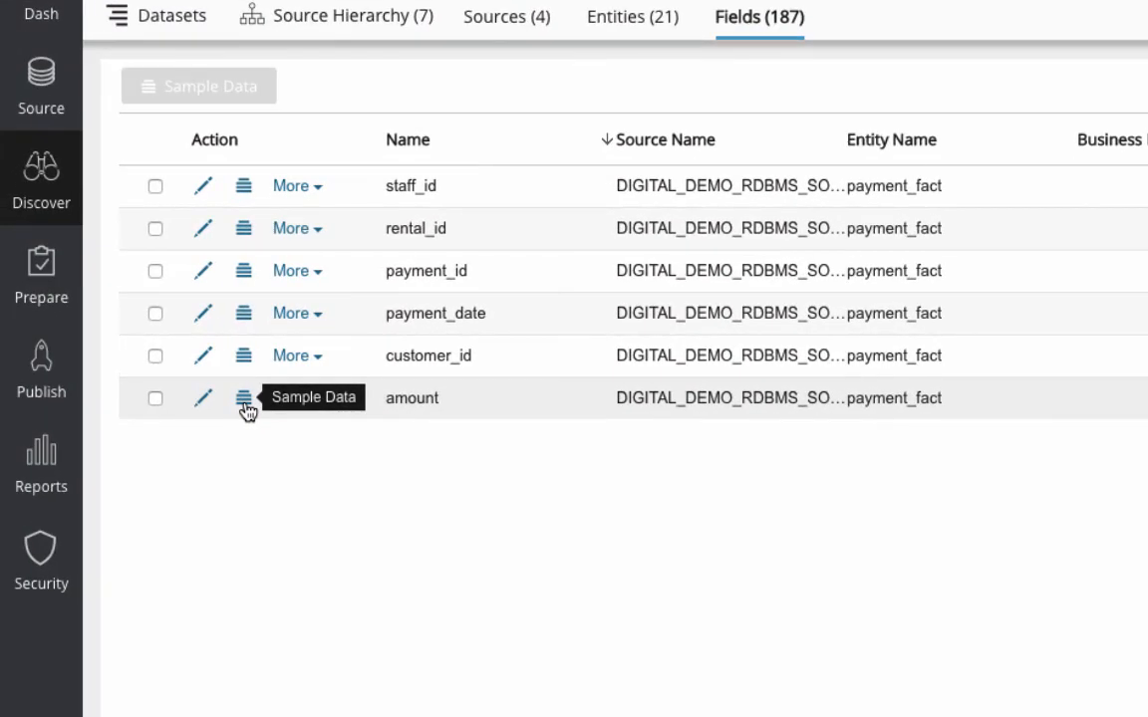
click(244, 398)
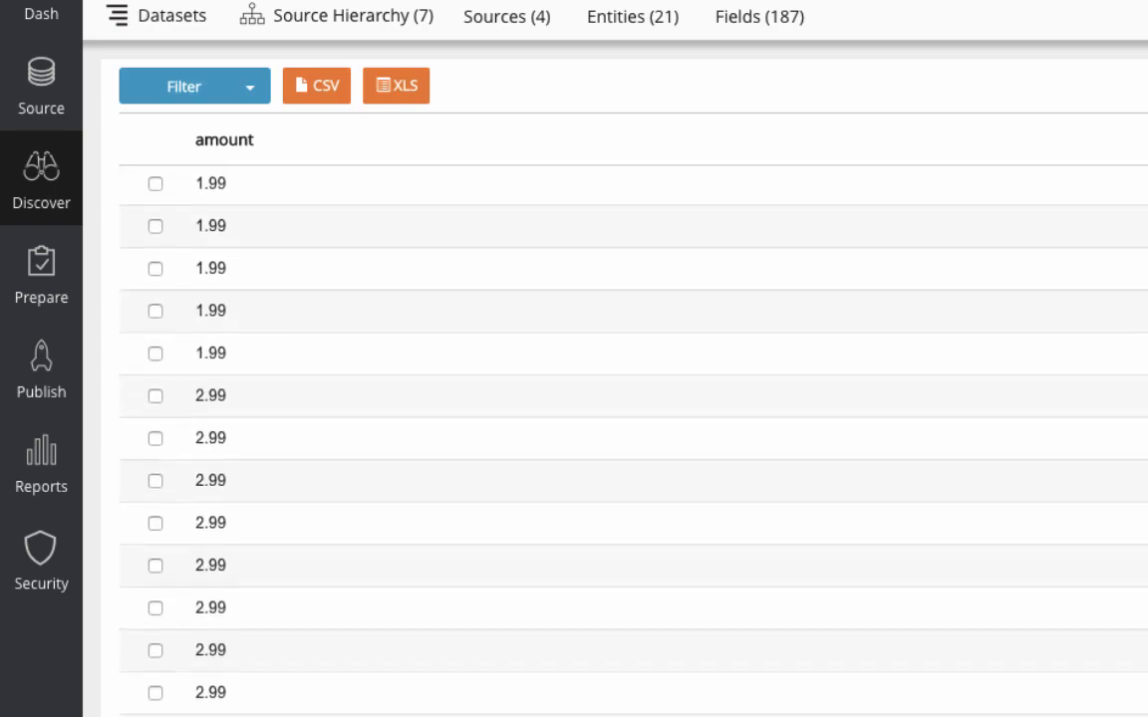
click(746, 124)
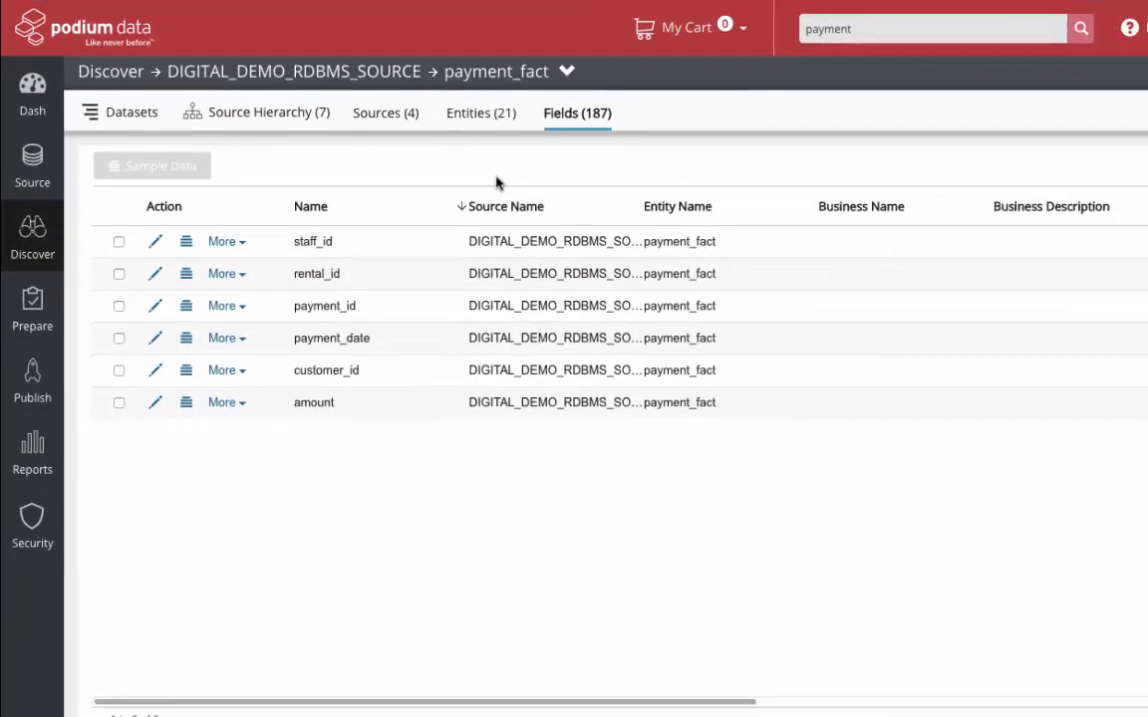
Review payment_fact as the single cart entity, then move to the Publish area.
click(480, 111)
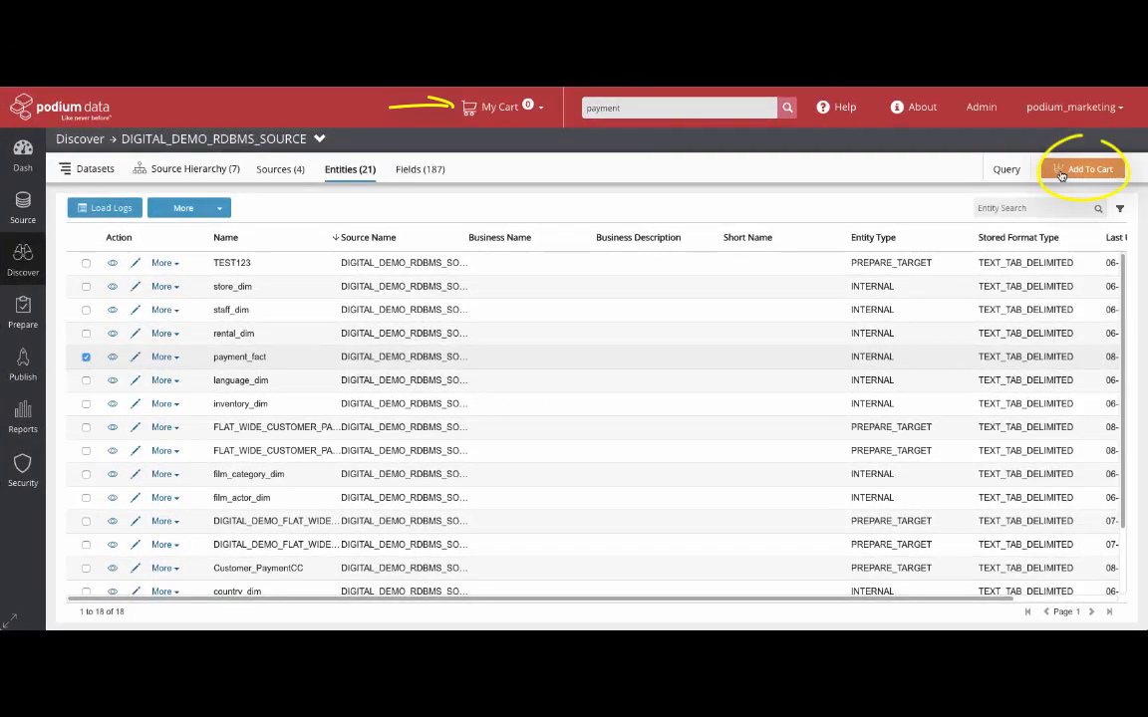
click(1082, 168)
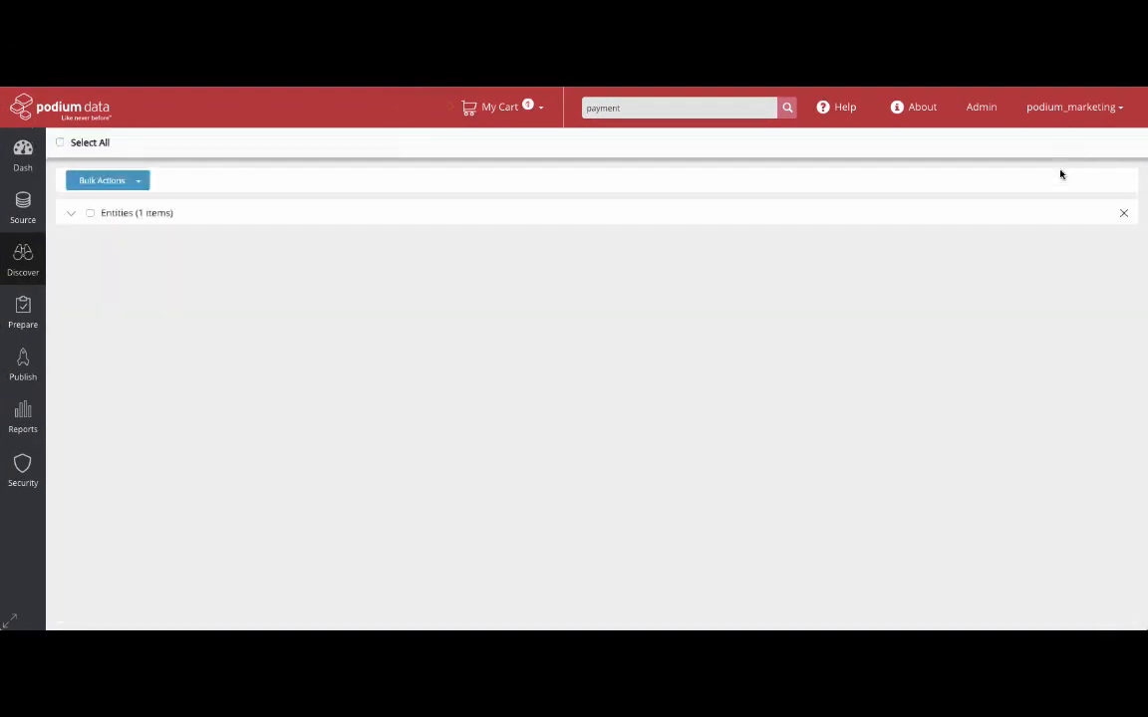
click(71, 237)
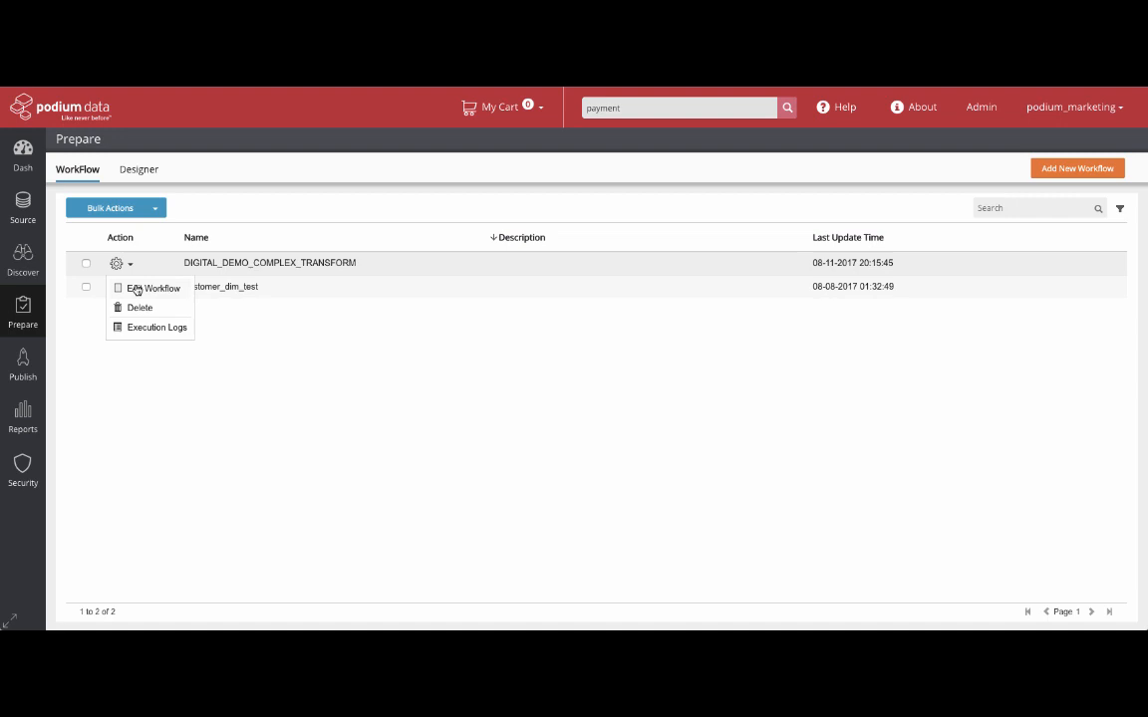
click(155, 286)
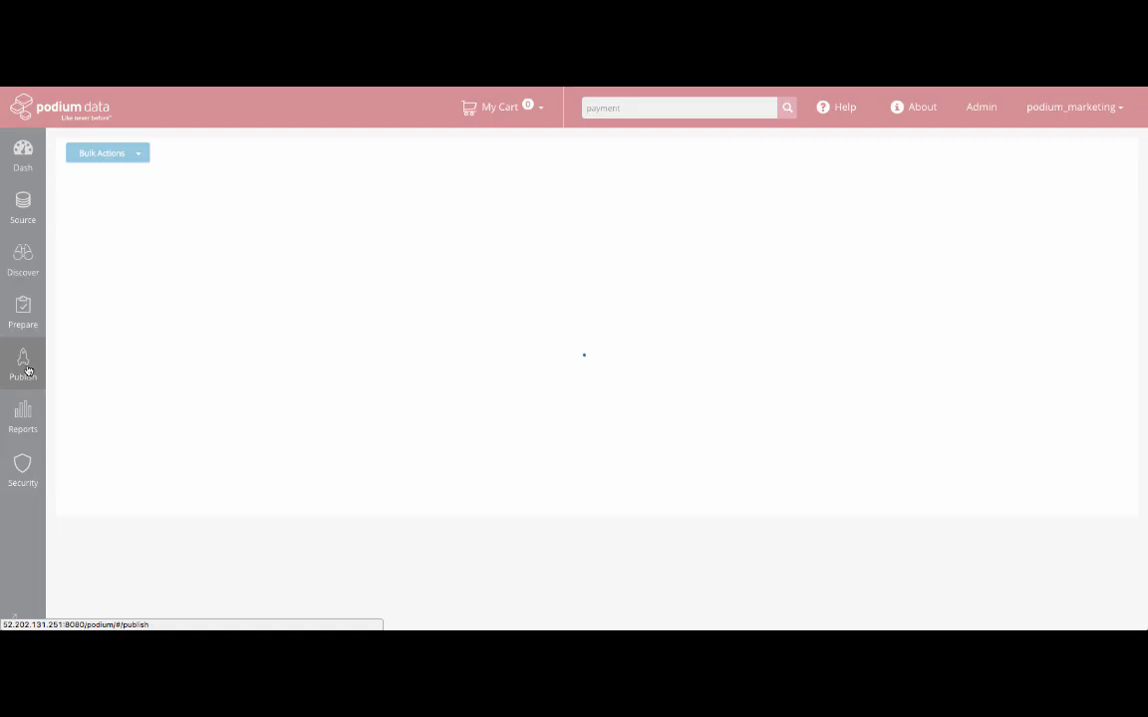
Review the Customer_Payments publish folder's two flat-wide datasets, then list the data sources.
click(22, 363)
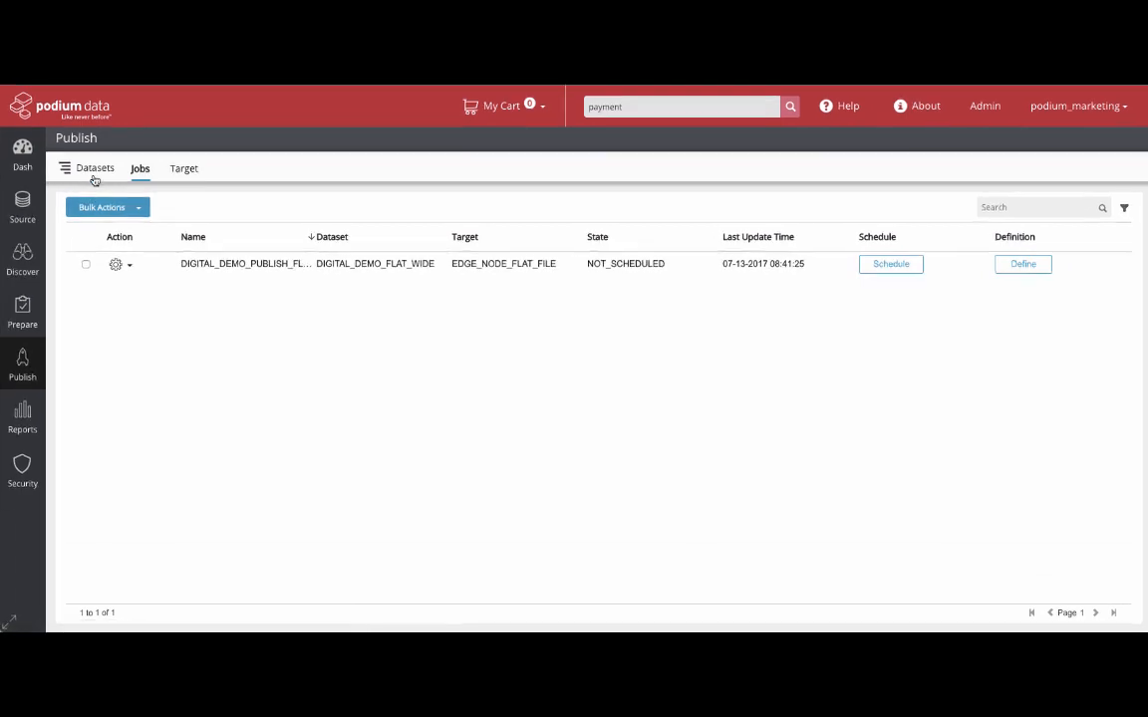
click(95, 168)
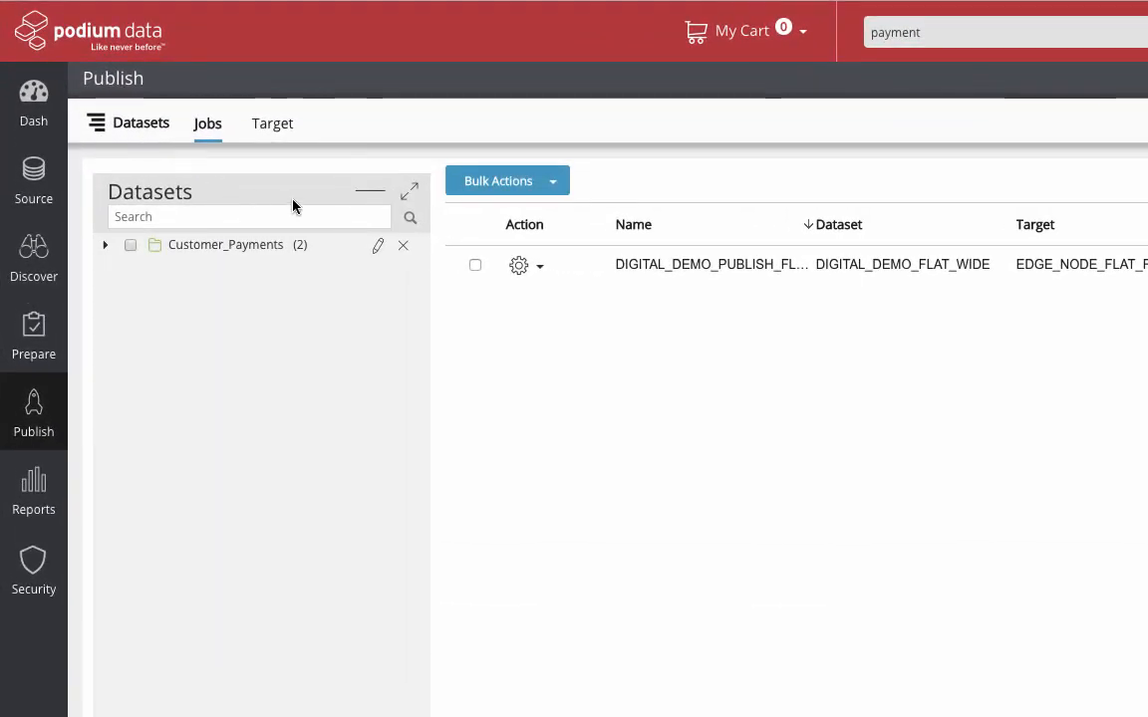
click(106, 245)
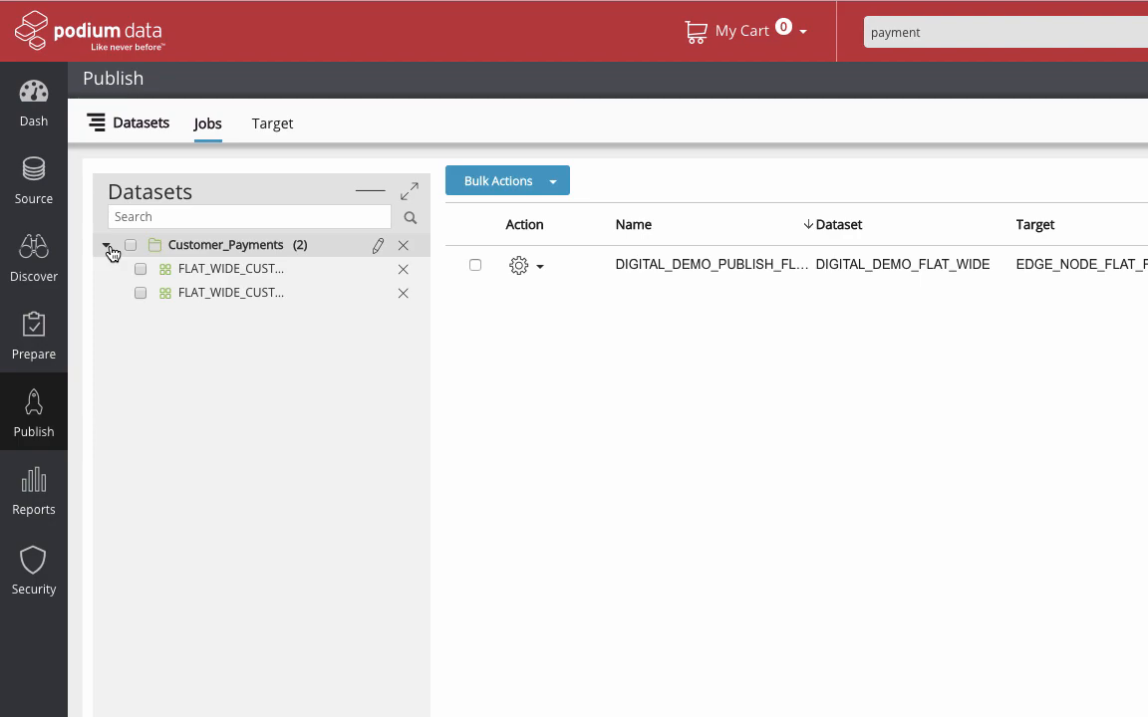
click(32, 179)
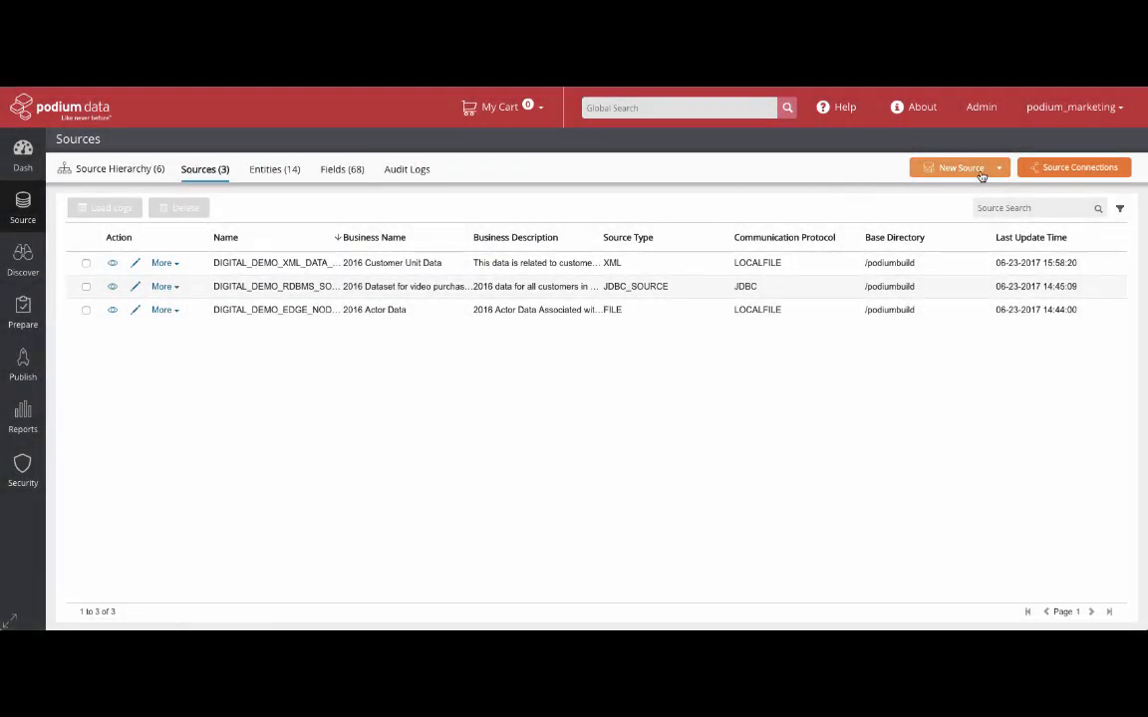
Review the source connections and add a new Mainframe Source so four sources are listed.
click(1072, 168)
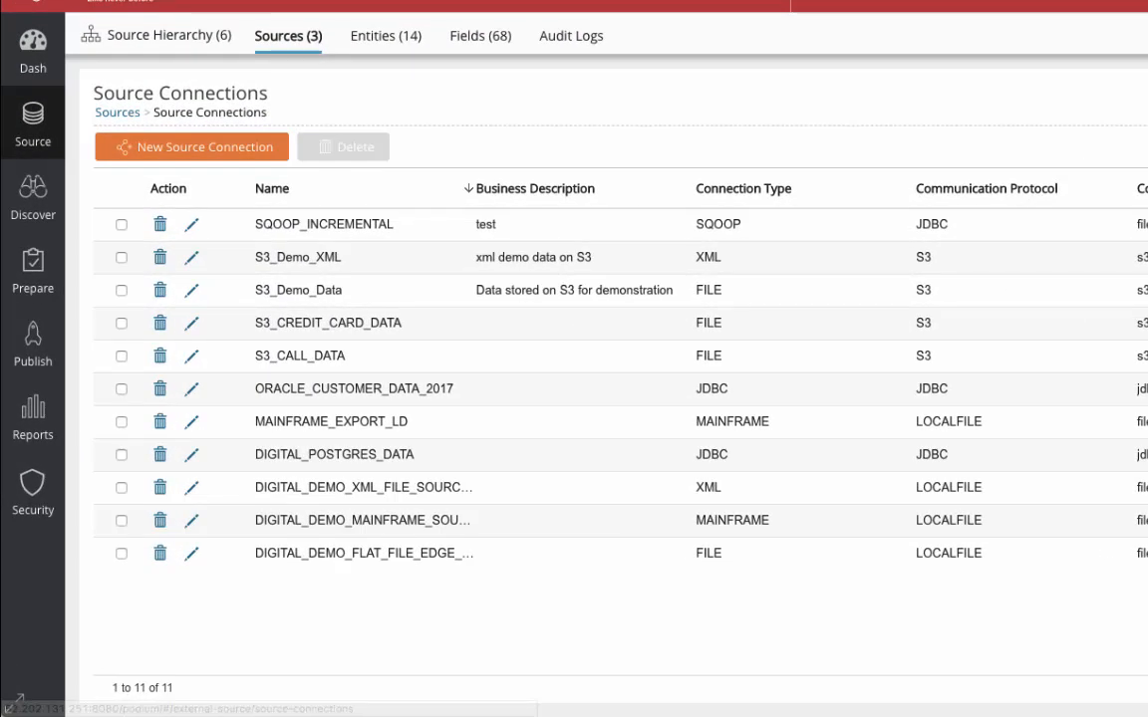
click(928, 139)
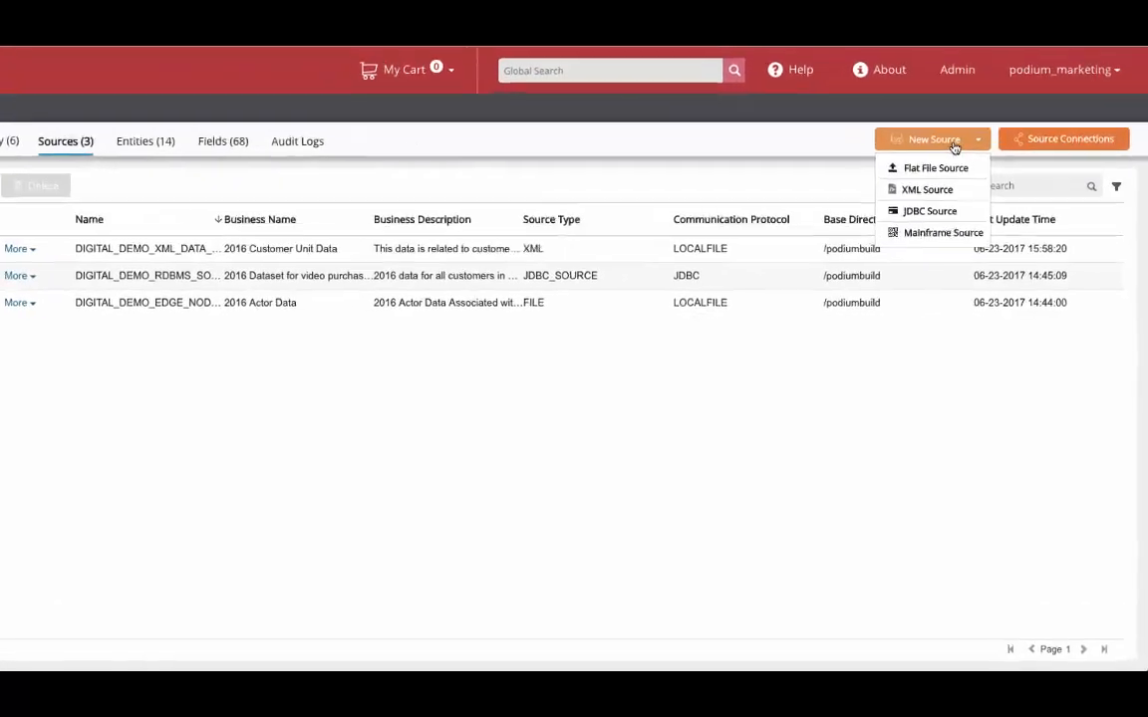
click(942, 231)
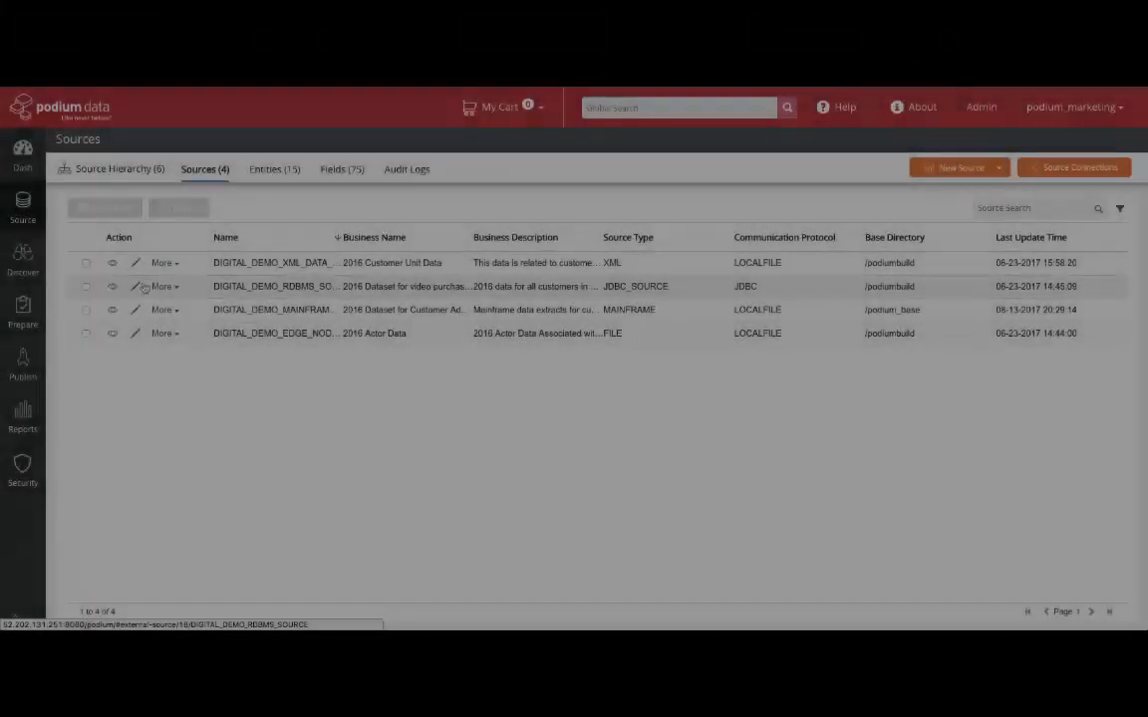
Review the XML data source's details and select it.
click(136, 263)
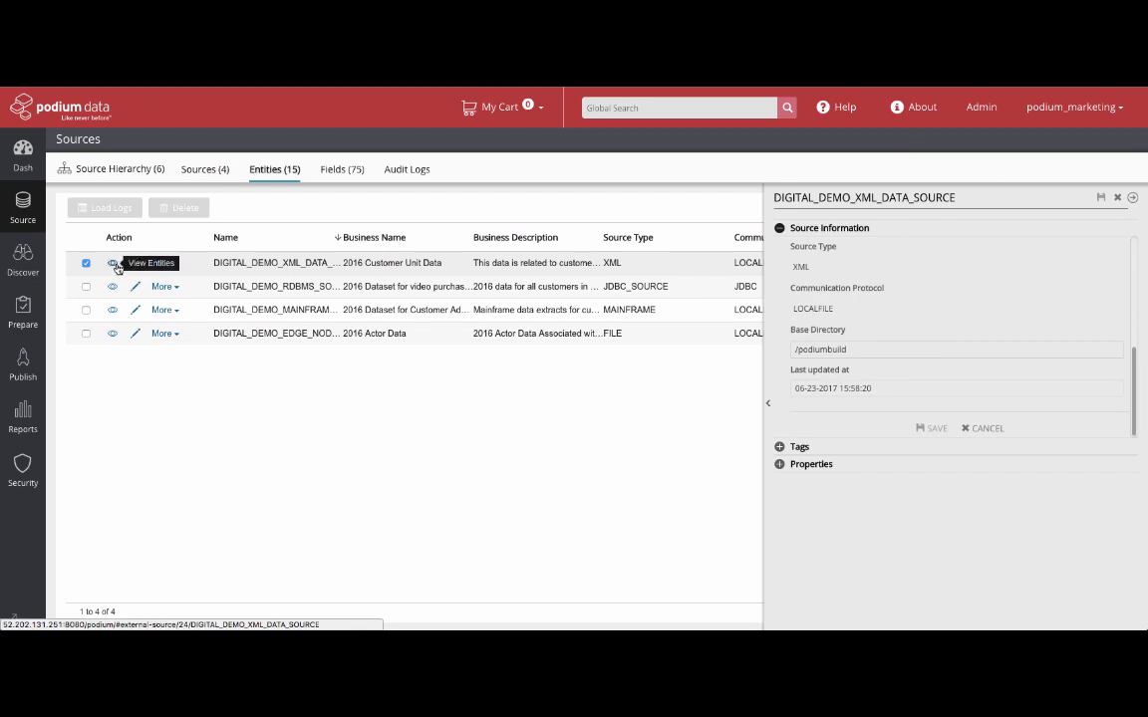
click(111, 263)
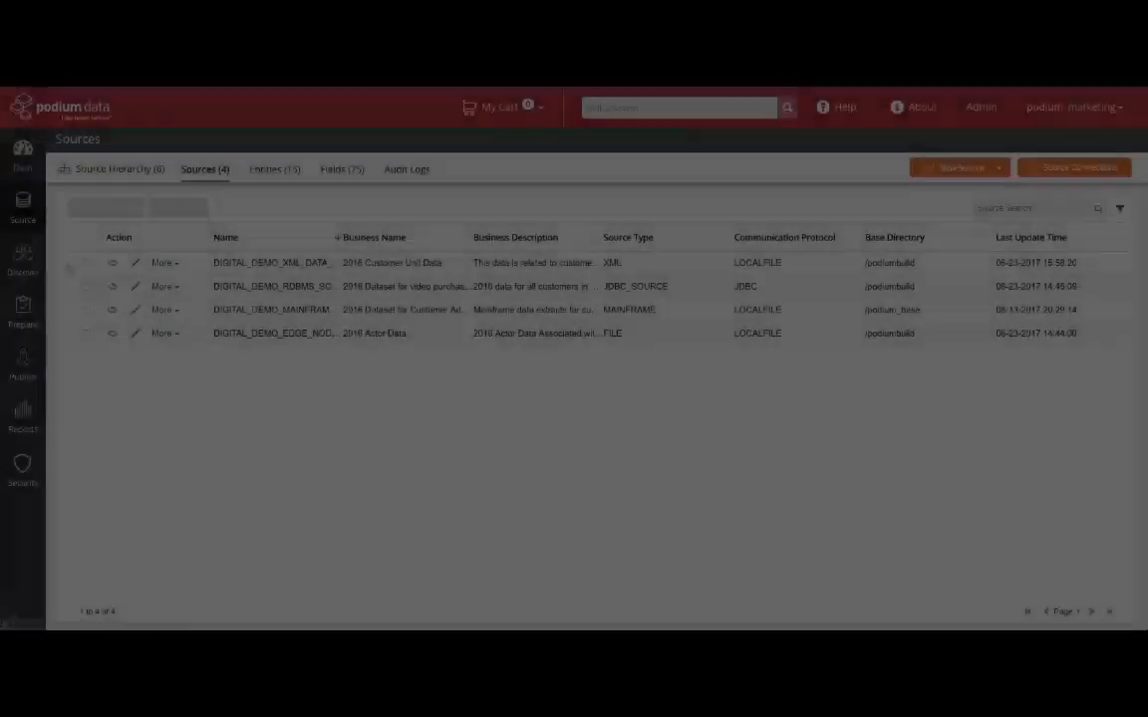
click(85, 263)
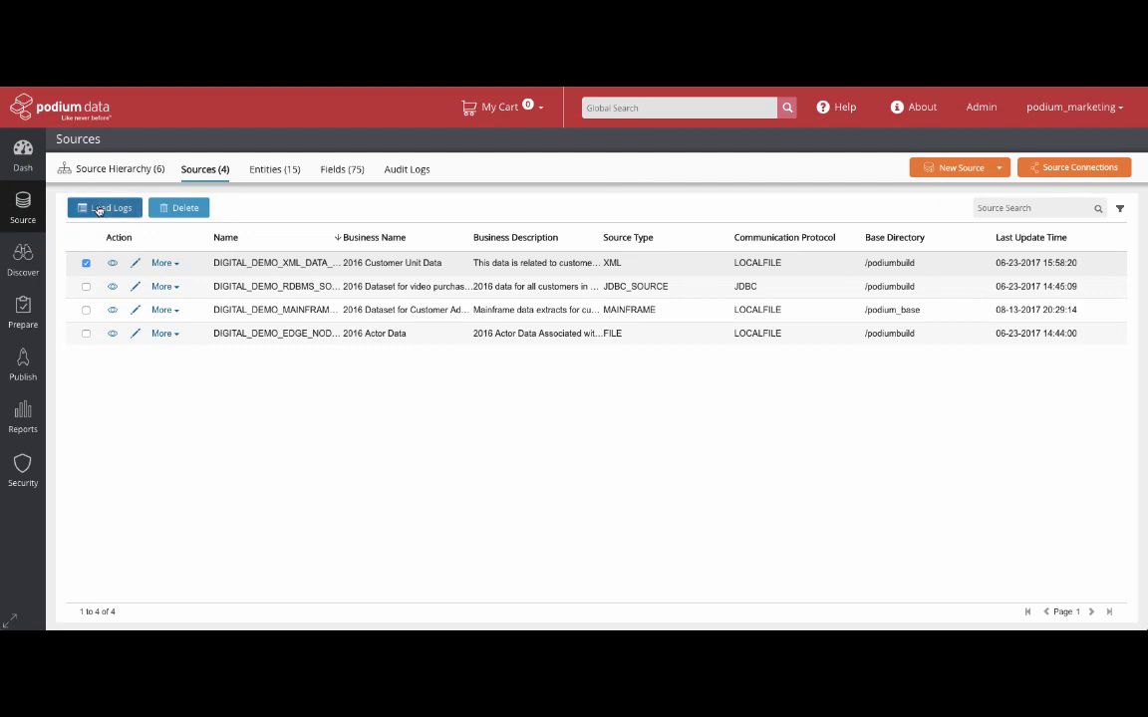
Review the XML source's load logs, reading the field-count errors behind the 305069- and 1450-record loads.
click(110, 207)
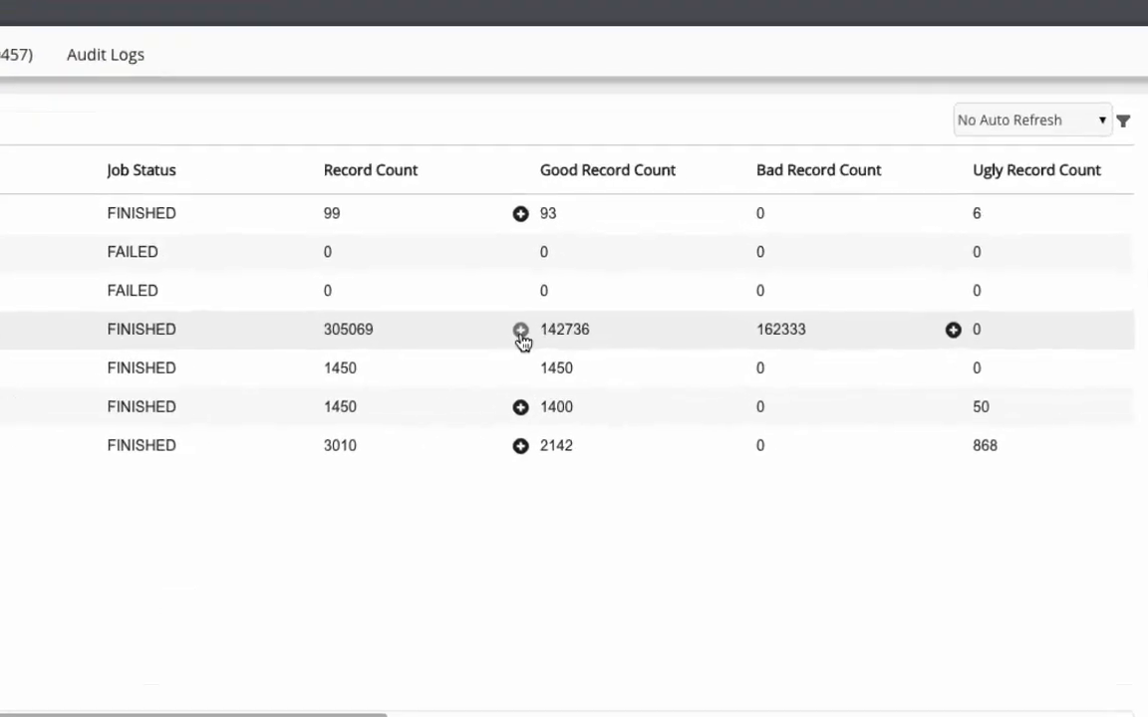
click(518, 331)
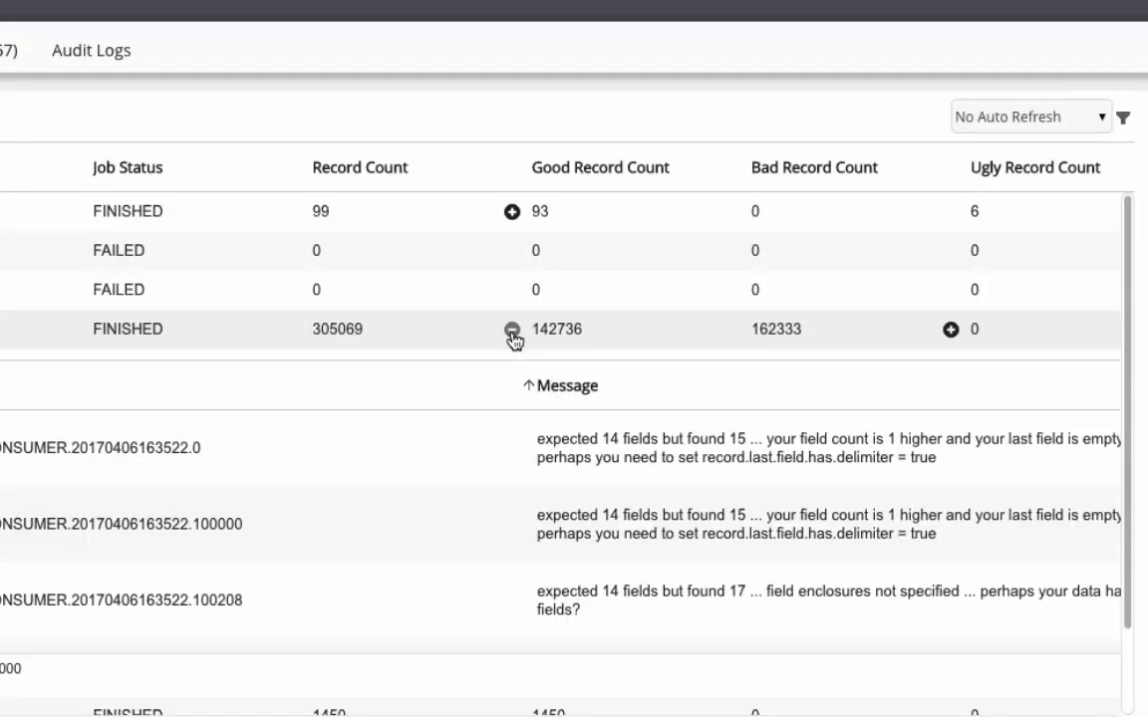
click(510, 328)
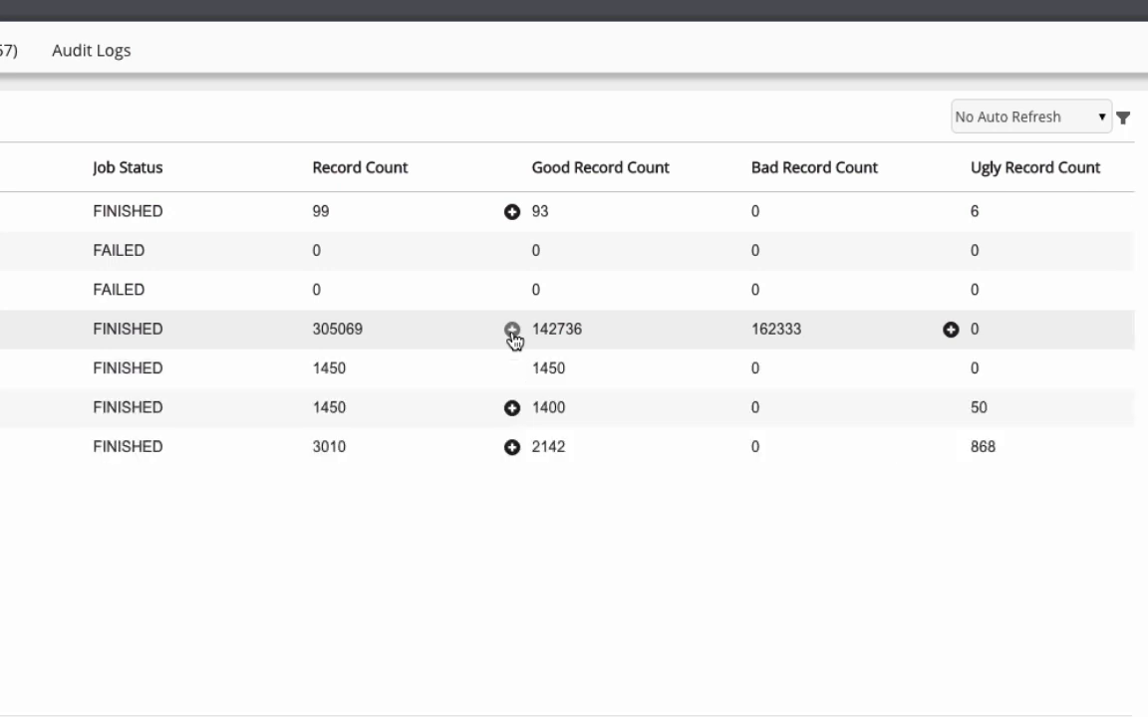
click(512, 328)
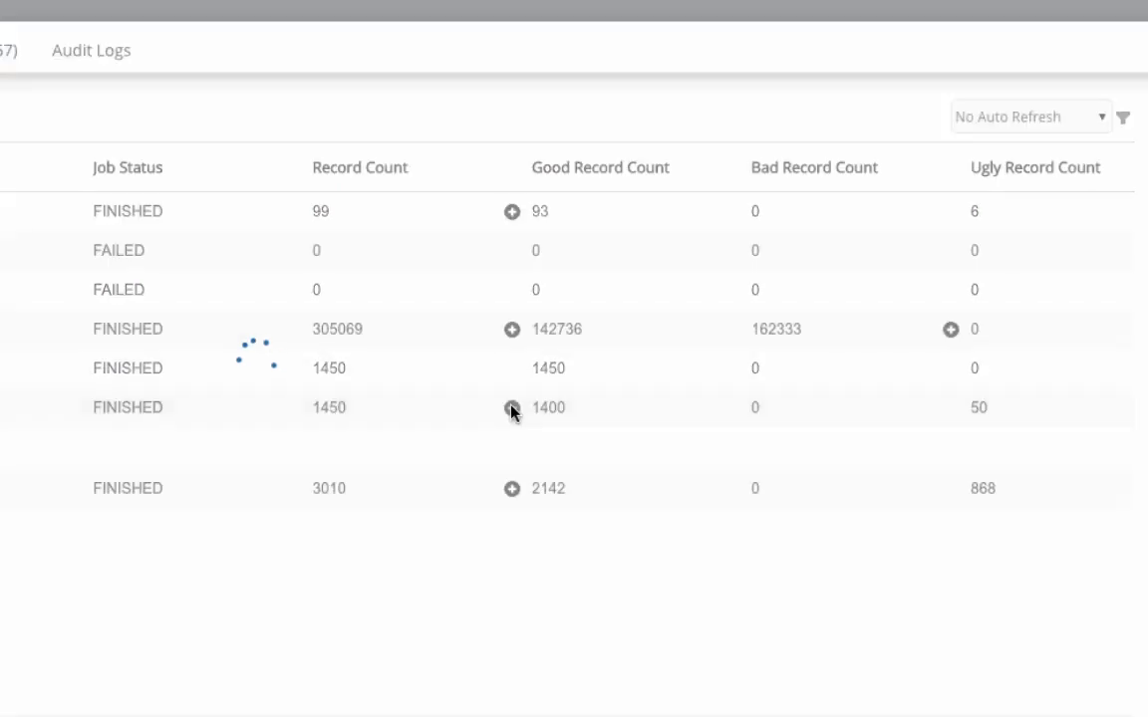
click(512, 406)
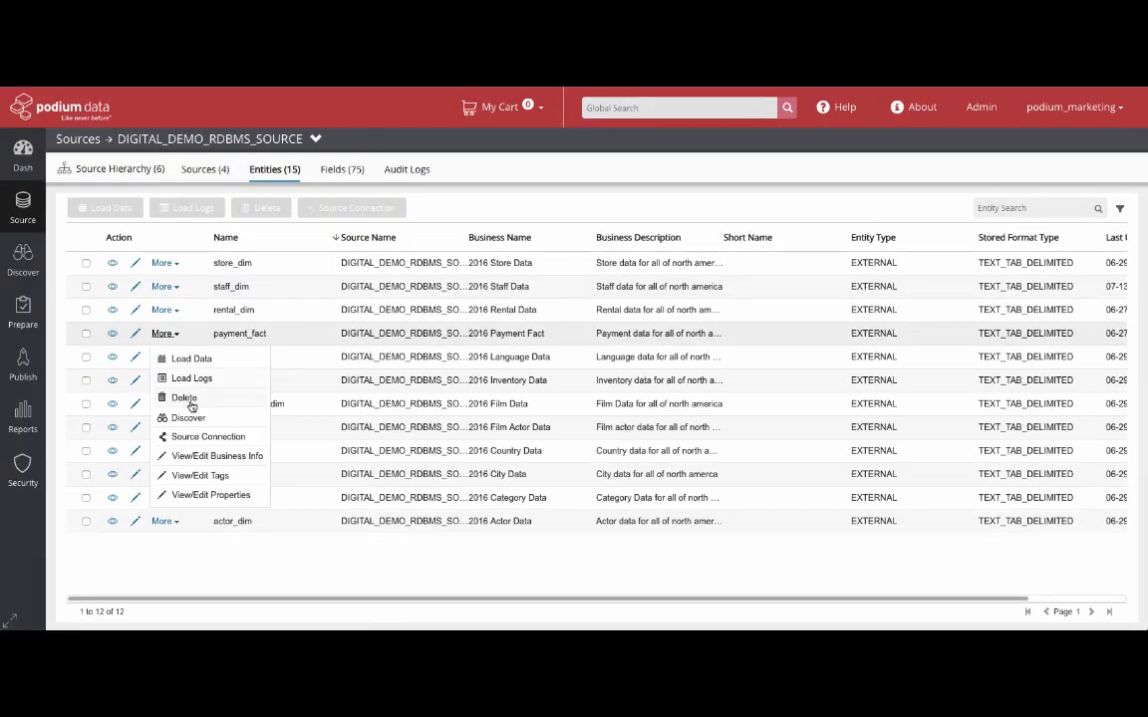
Profile payment_fact's six fields in Discover, showing minimum, maximum and total counts.
click(188, 419)
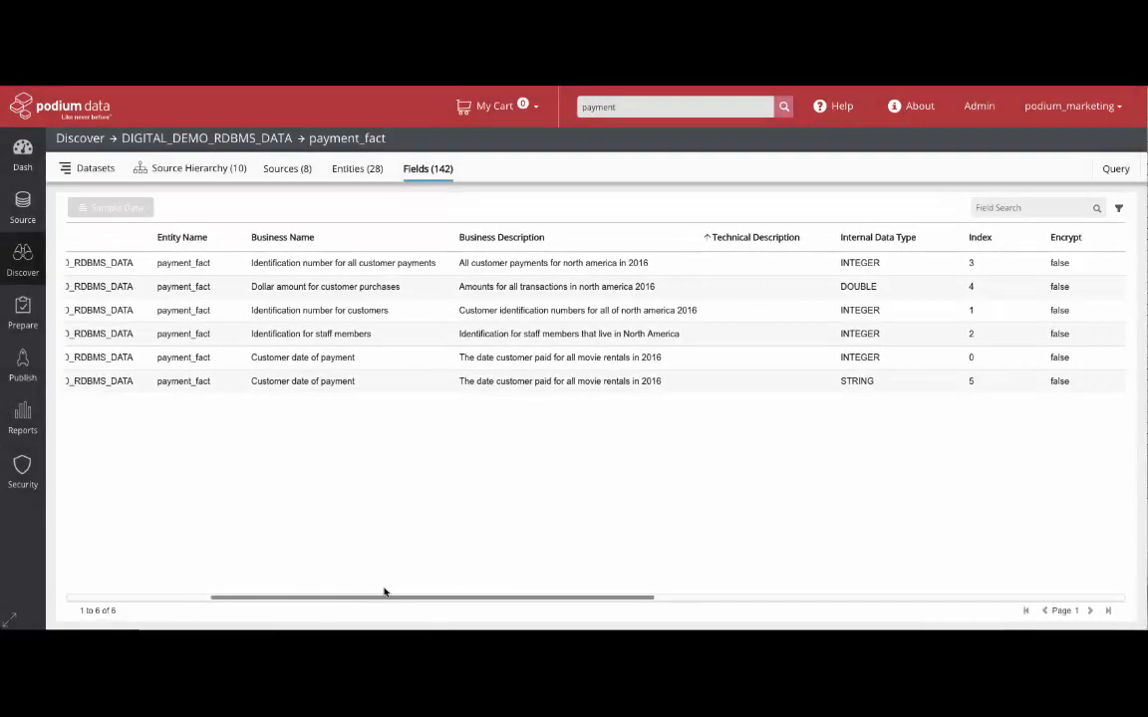
scroll(right, 3)
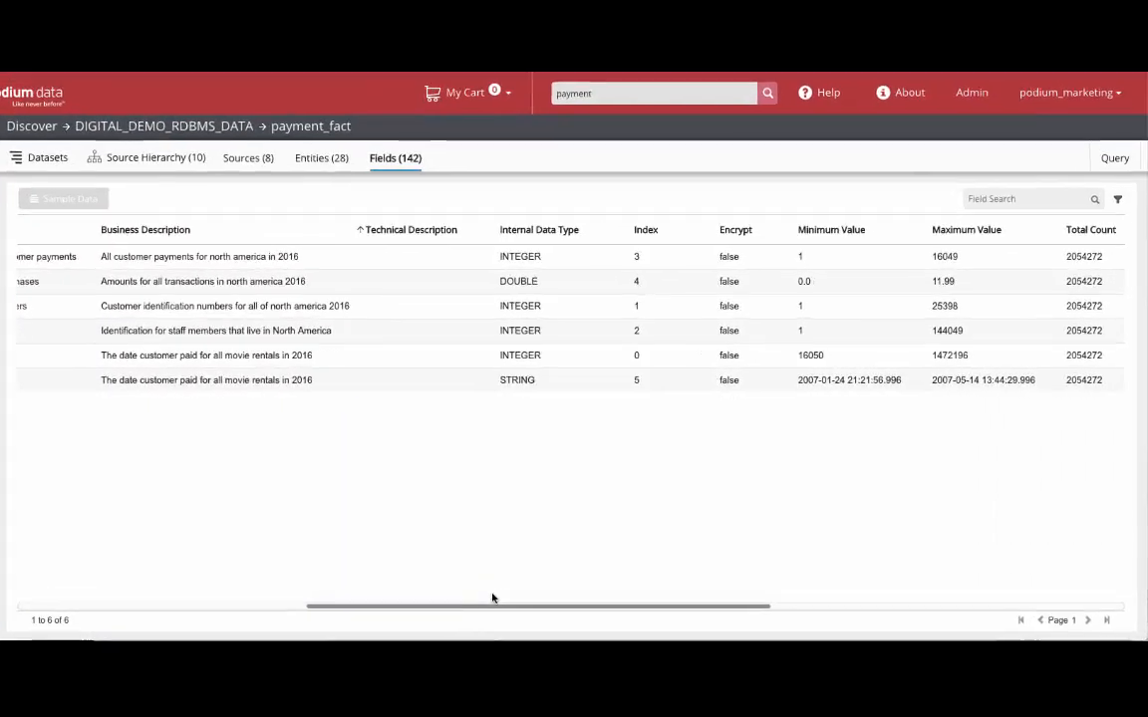